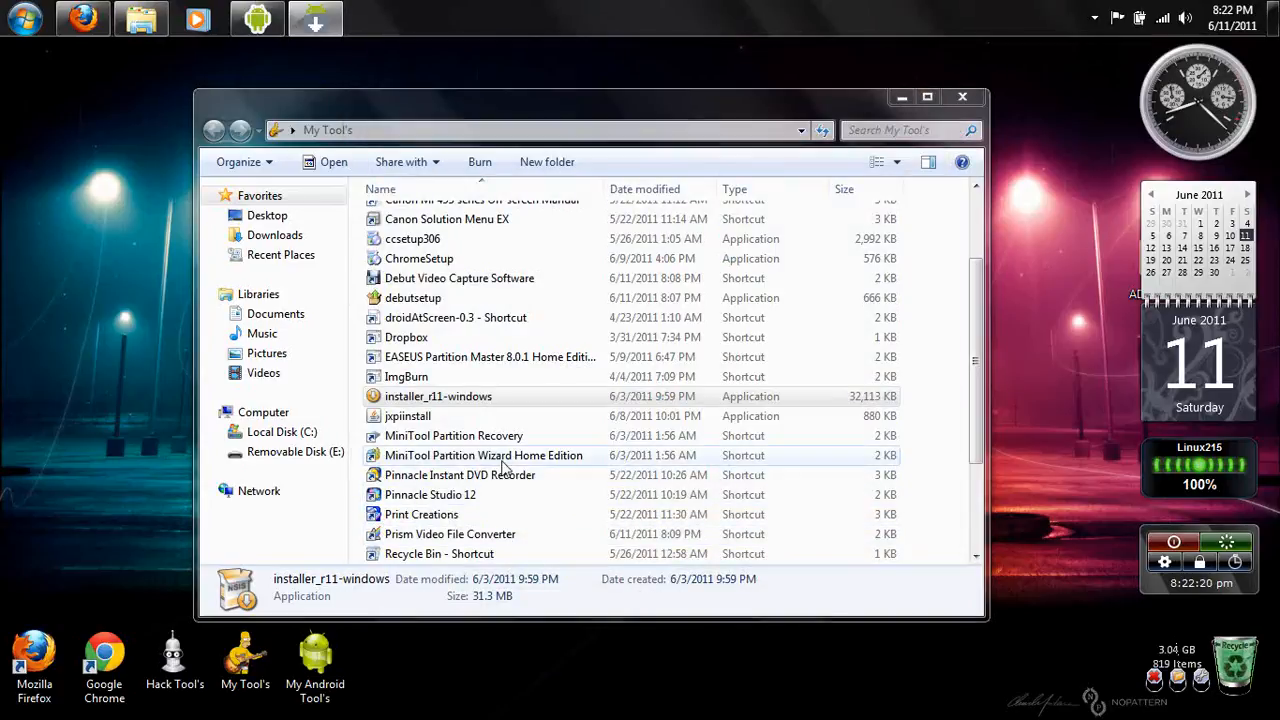
mouse_move(496, 414)
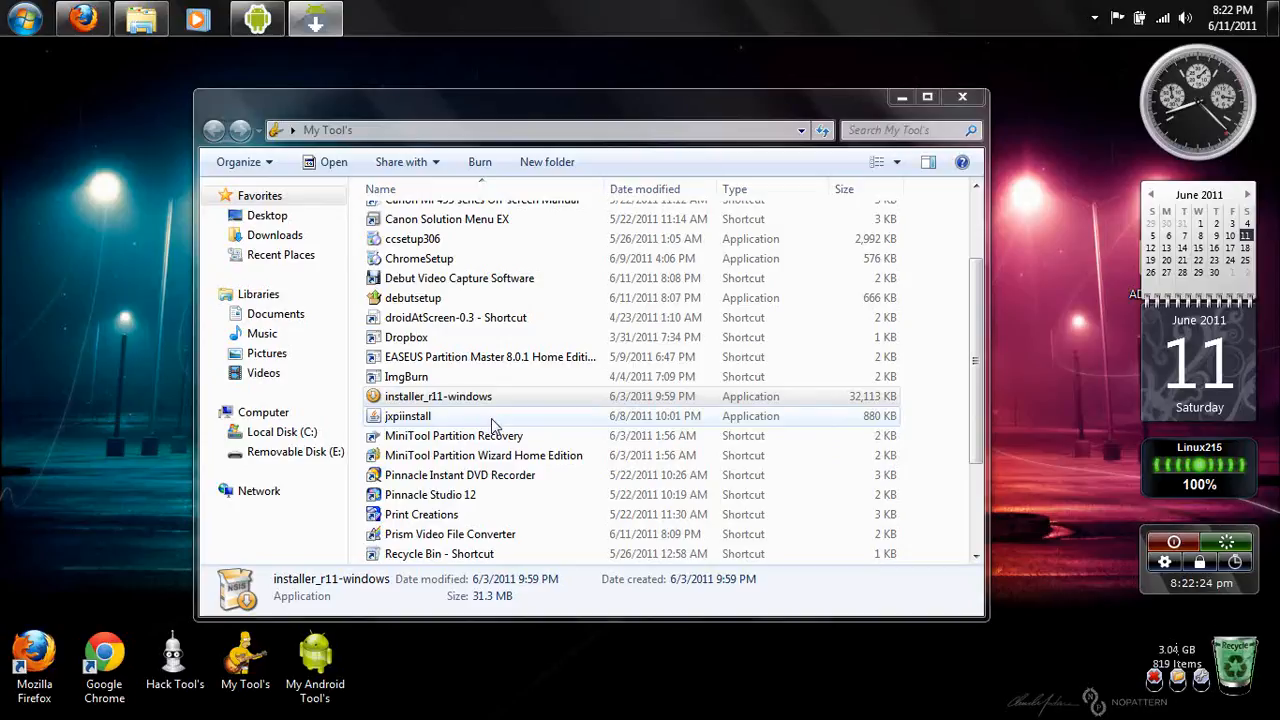
mouse_move(562, 448)
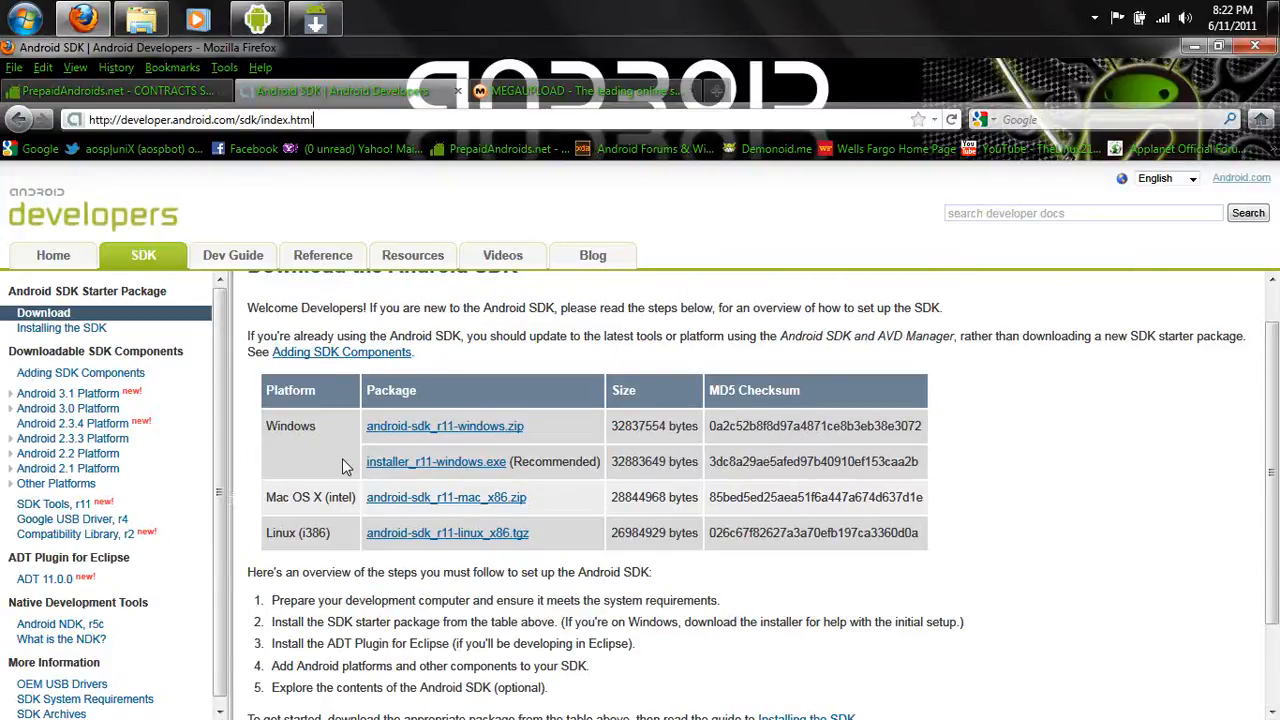
mouse_move(328, 520)
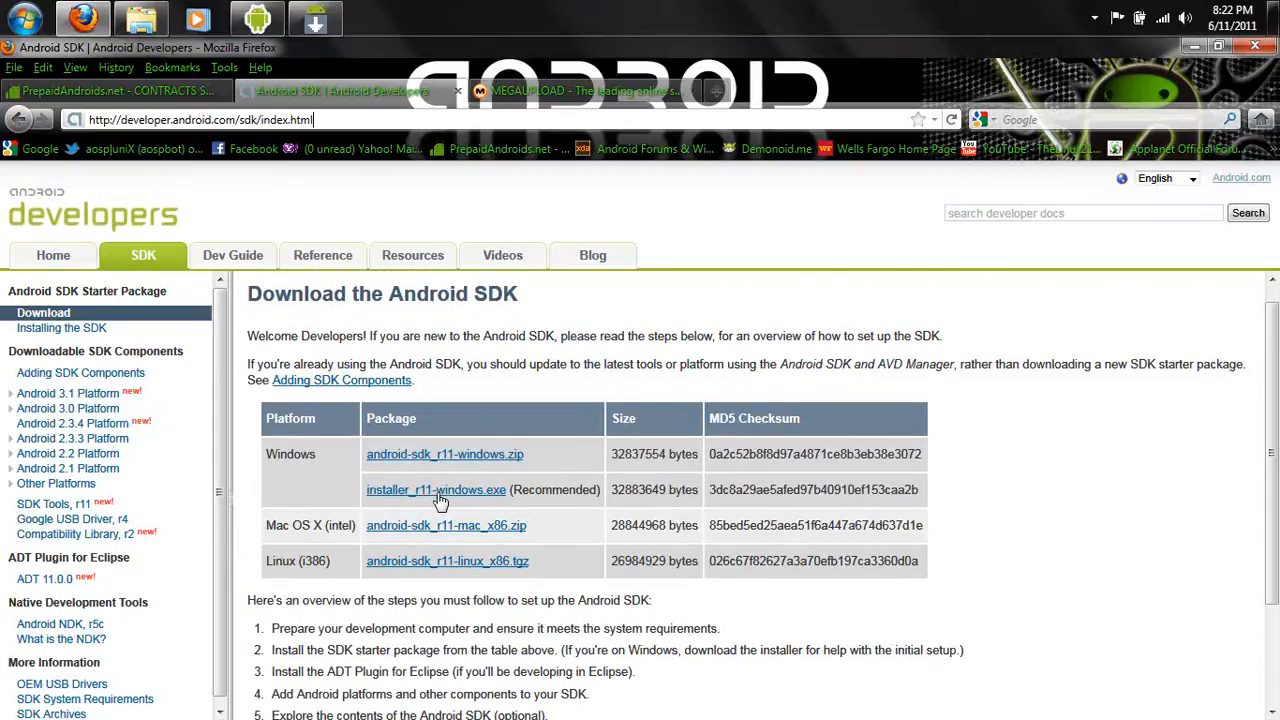
mouse_move(342, 512)
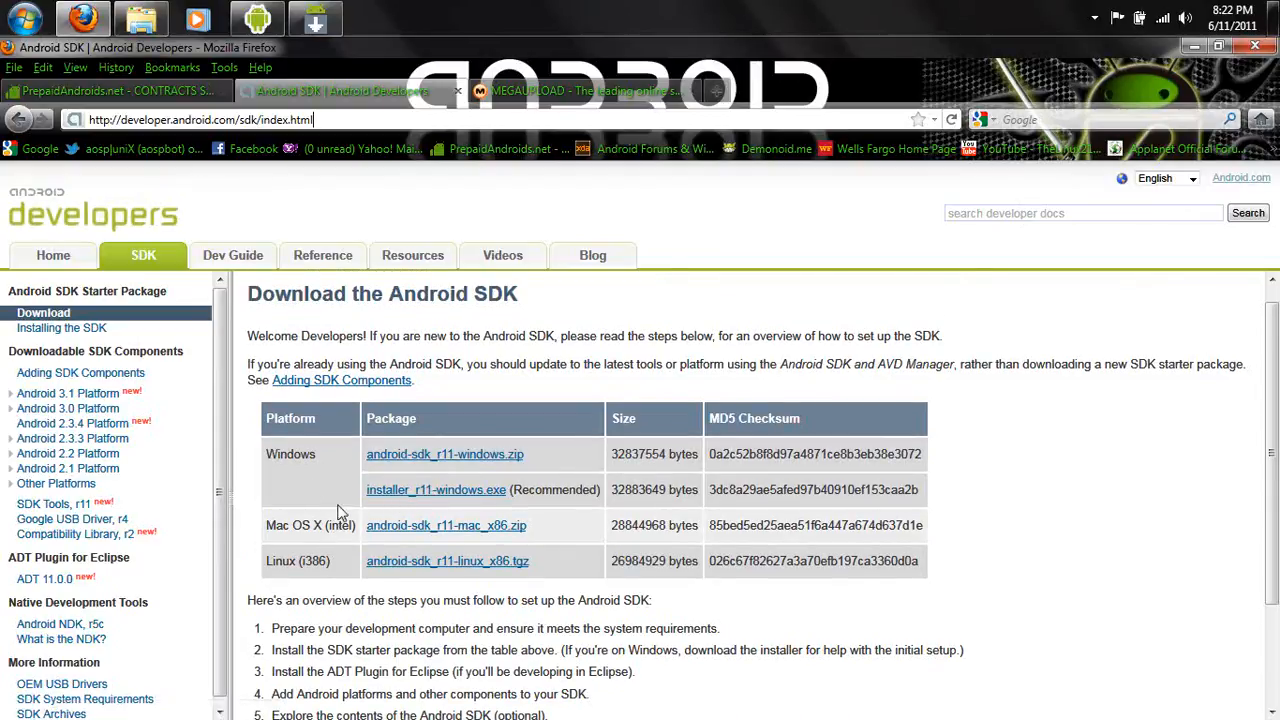
mouse_move(598, 368)
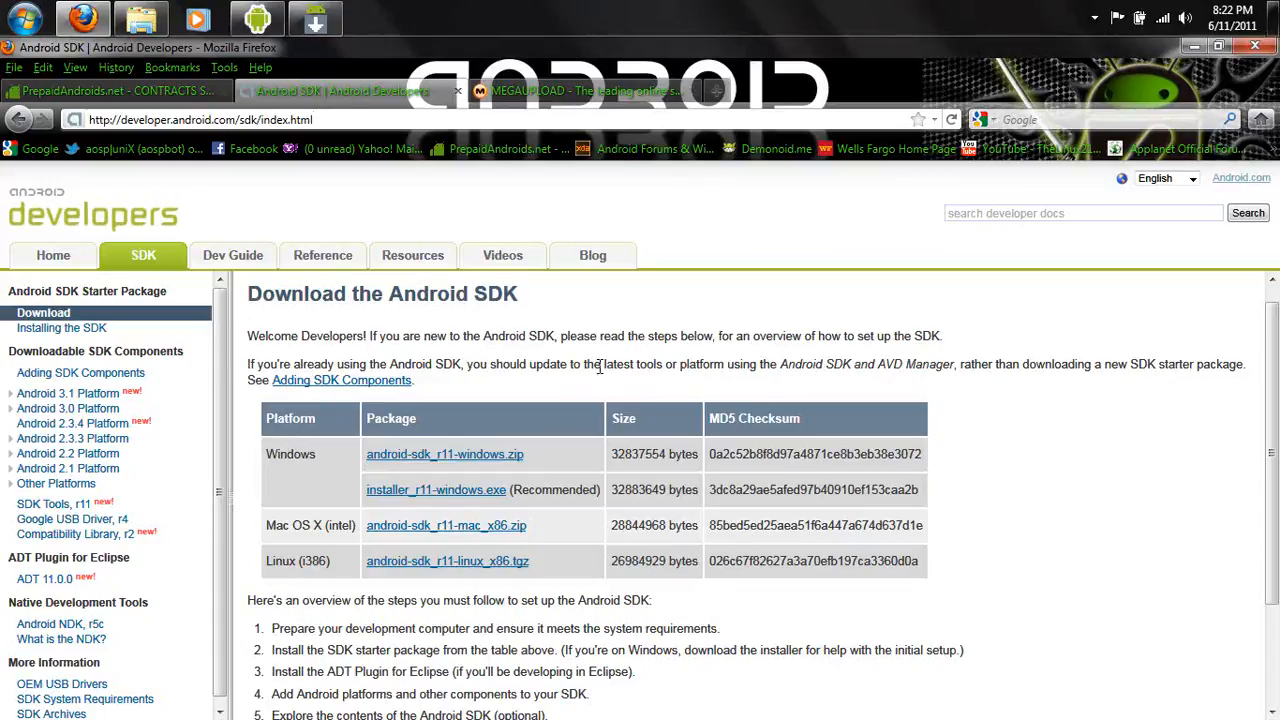
- View the SDK package list noting installer_r11-windows.exe as the recommended Windows download
scroll("down", 3)
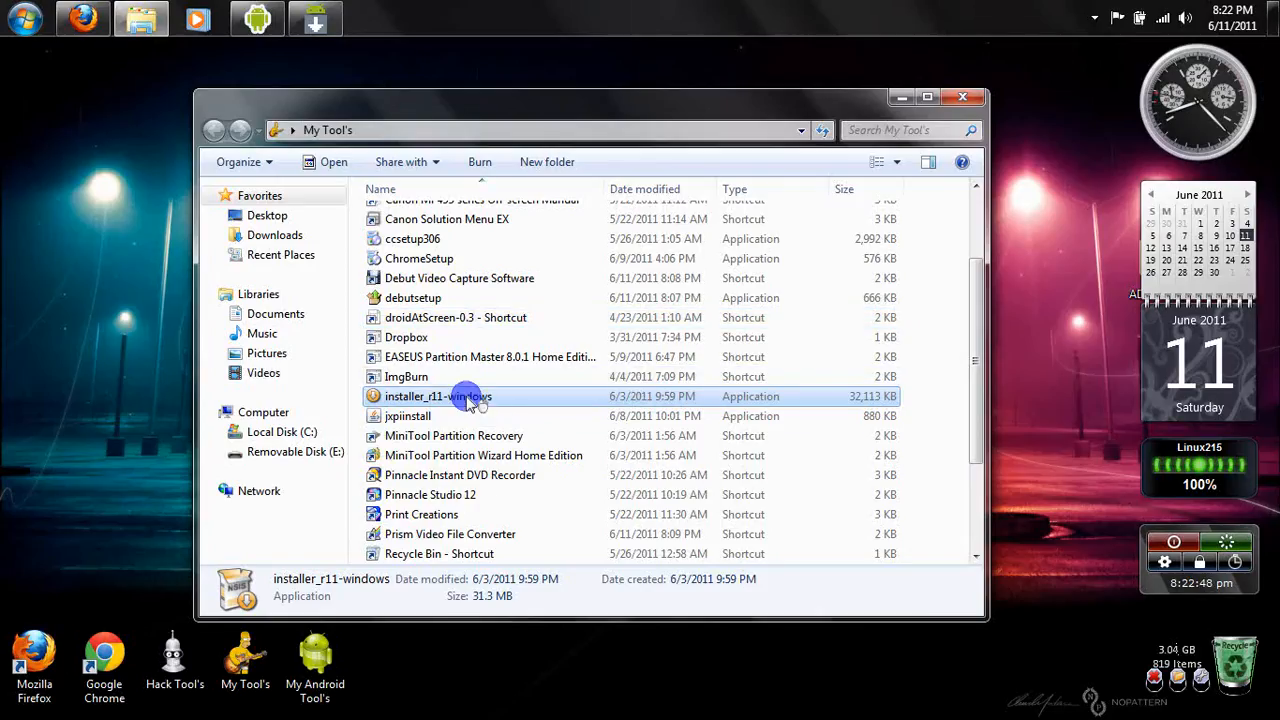
- Run installer_r11-windows from the My Tool's folder to launch the setup wizard
right_click(436, 396)
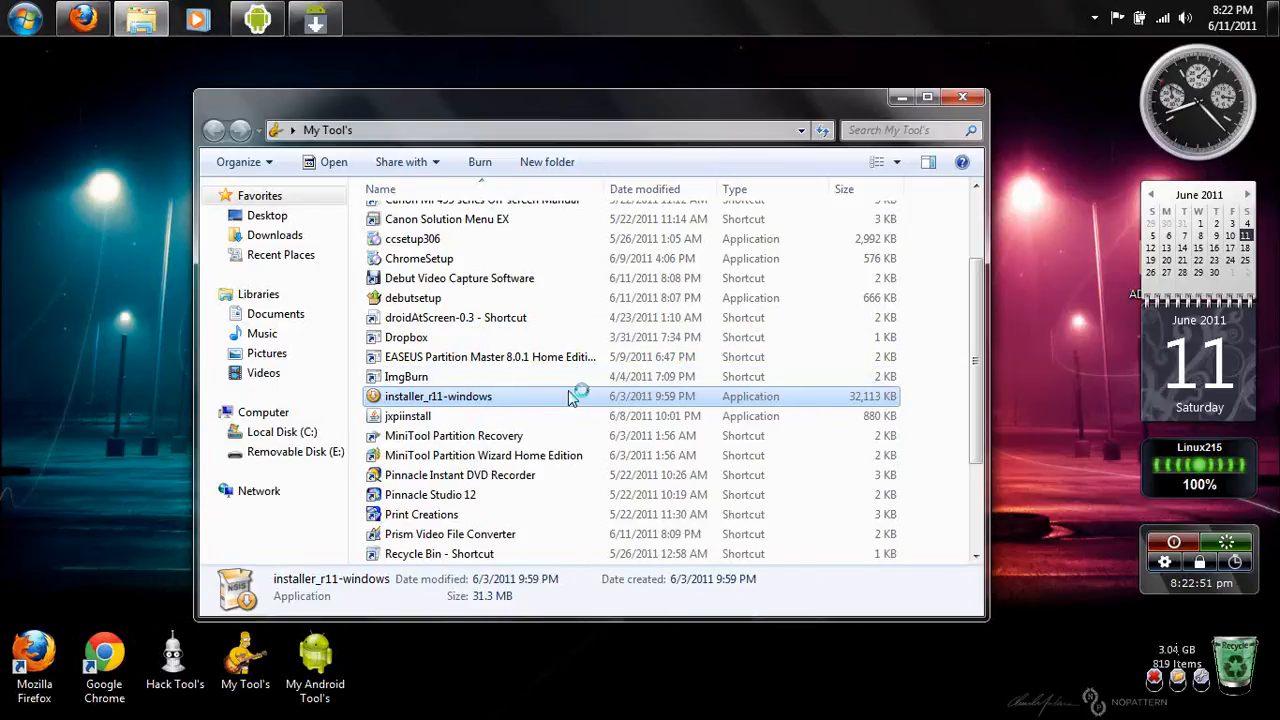
double_click(438, 396)
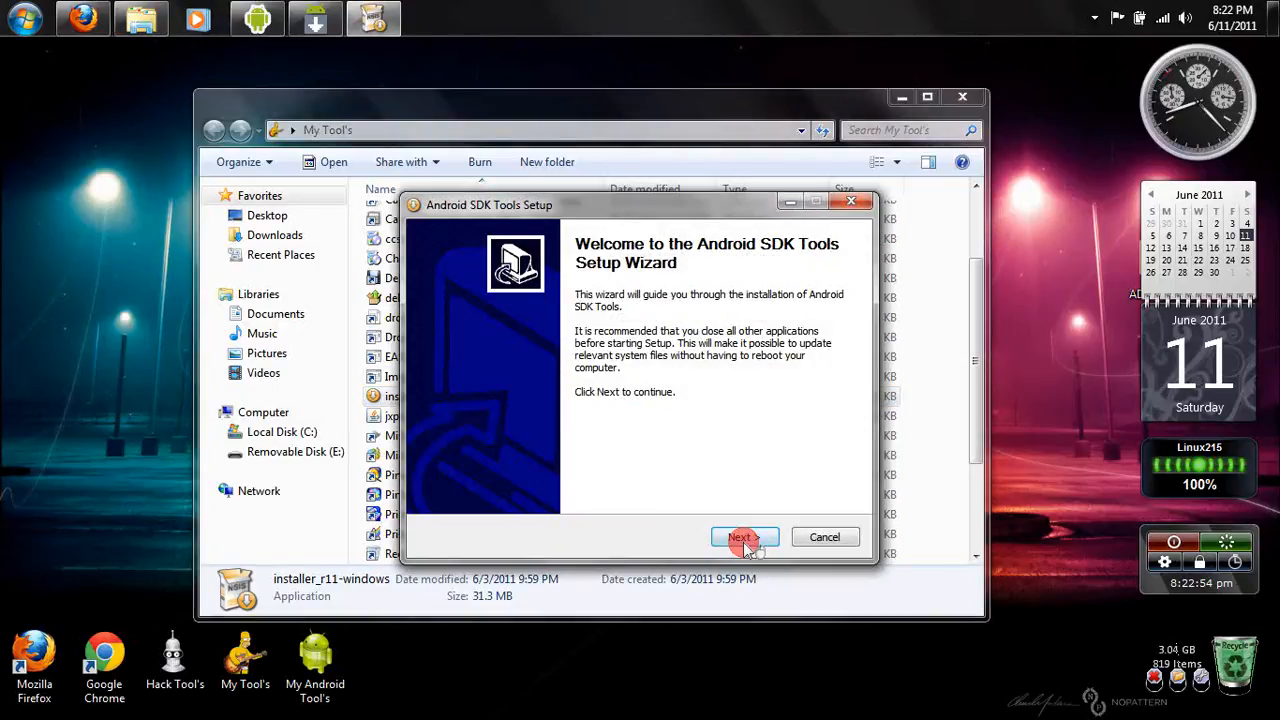
- Review the welcome and JDK 1.6 check pages and continue to the install location
left_click(744, 536)
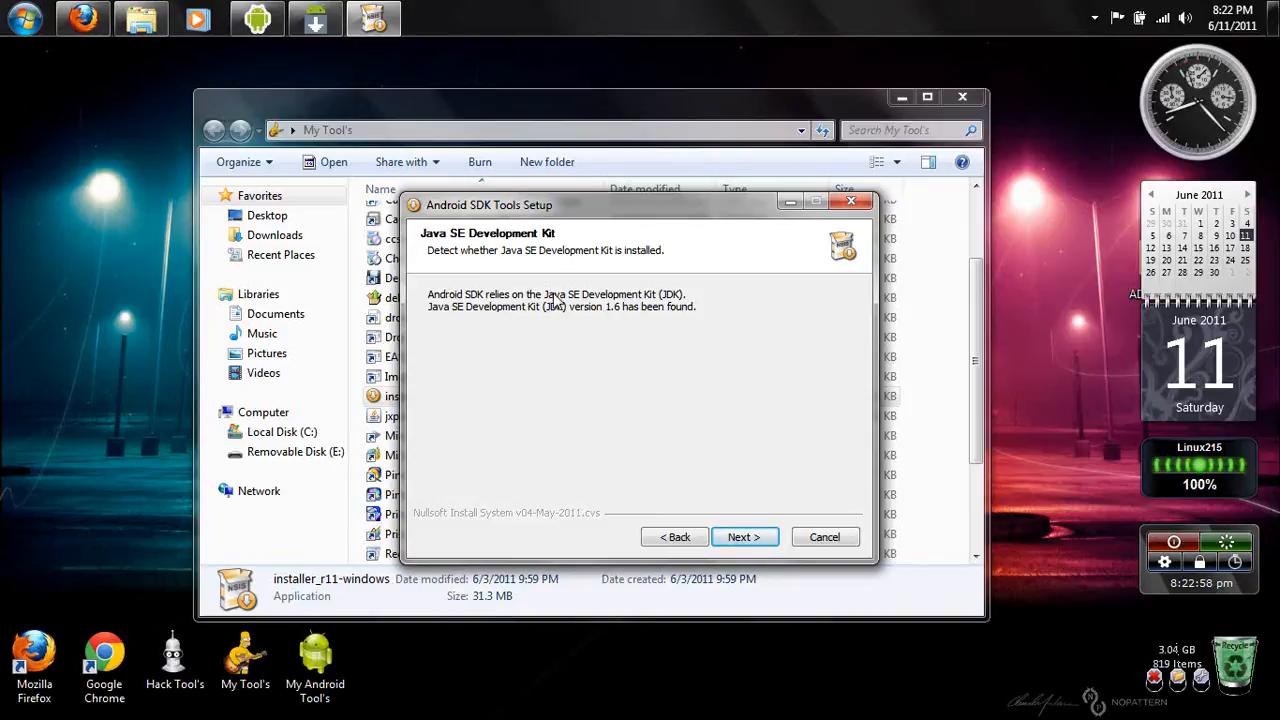
mouse_move(576, 436)
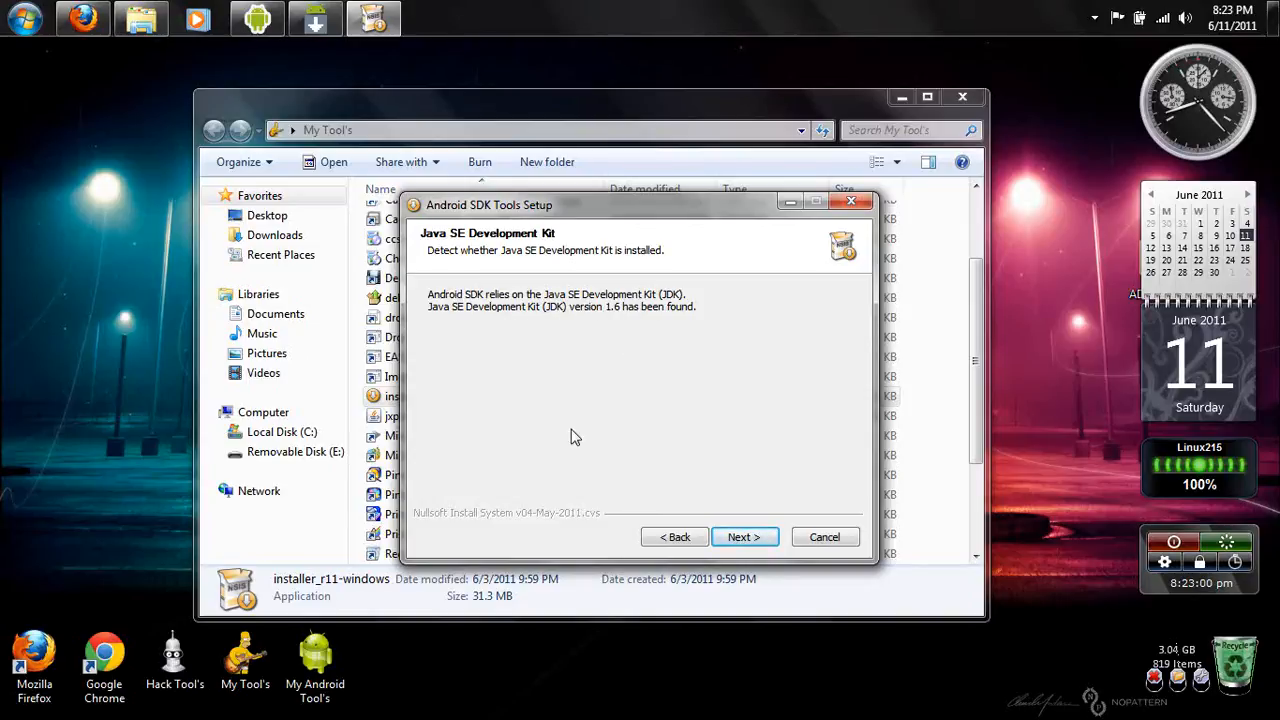
mouse_move(590, 440)
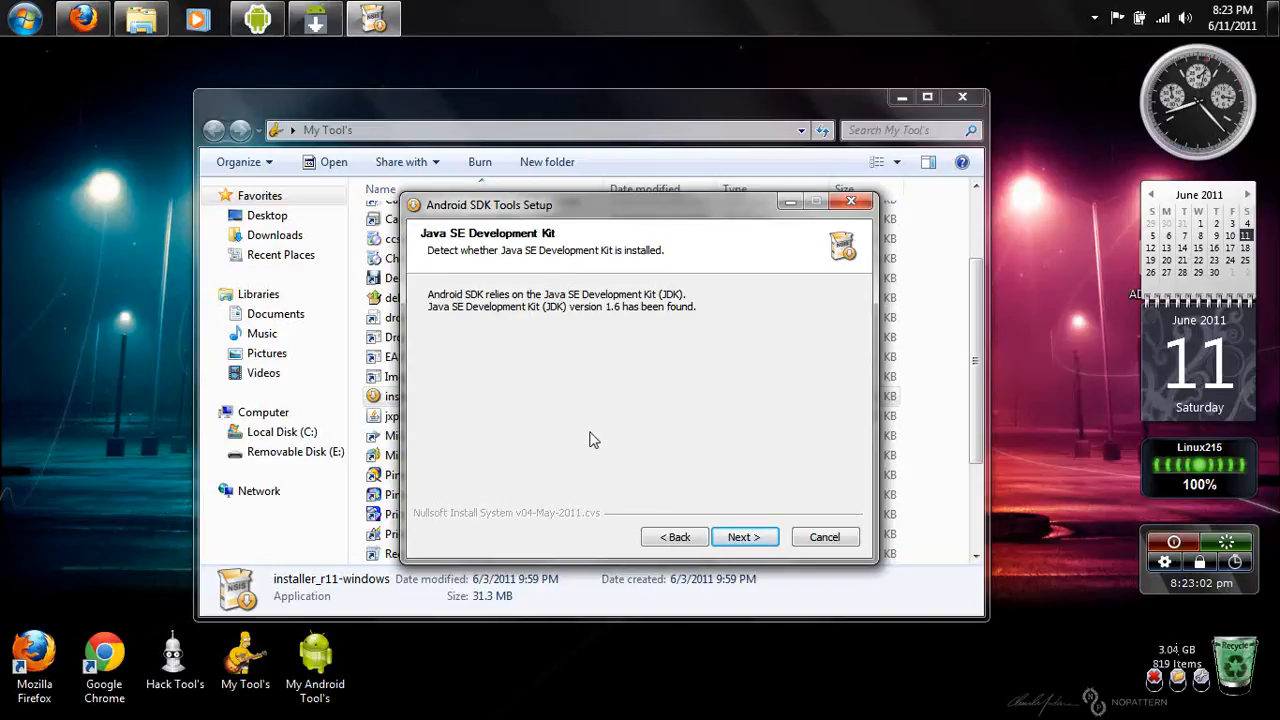
mouse_move(626, 432)
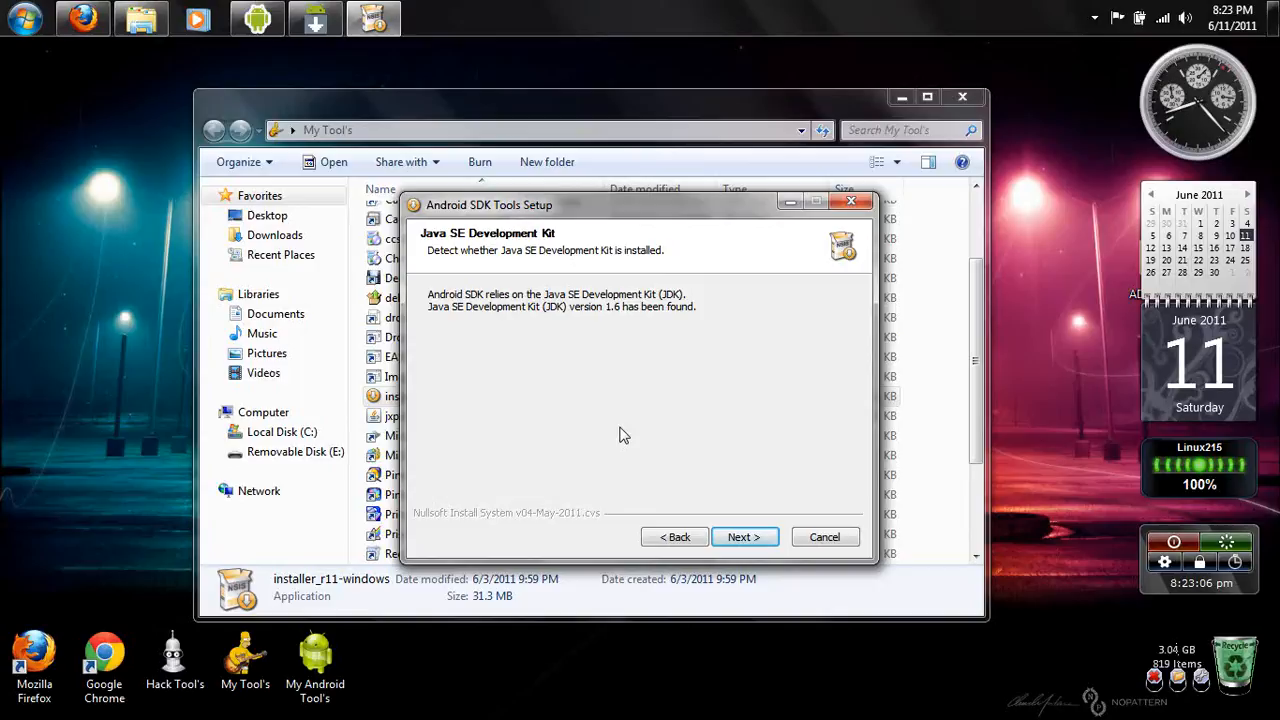
mouse_move(620, 436)
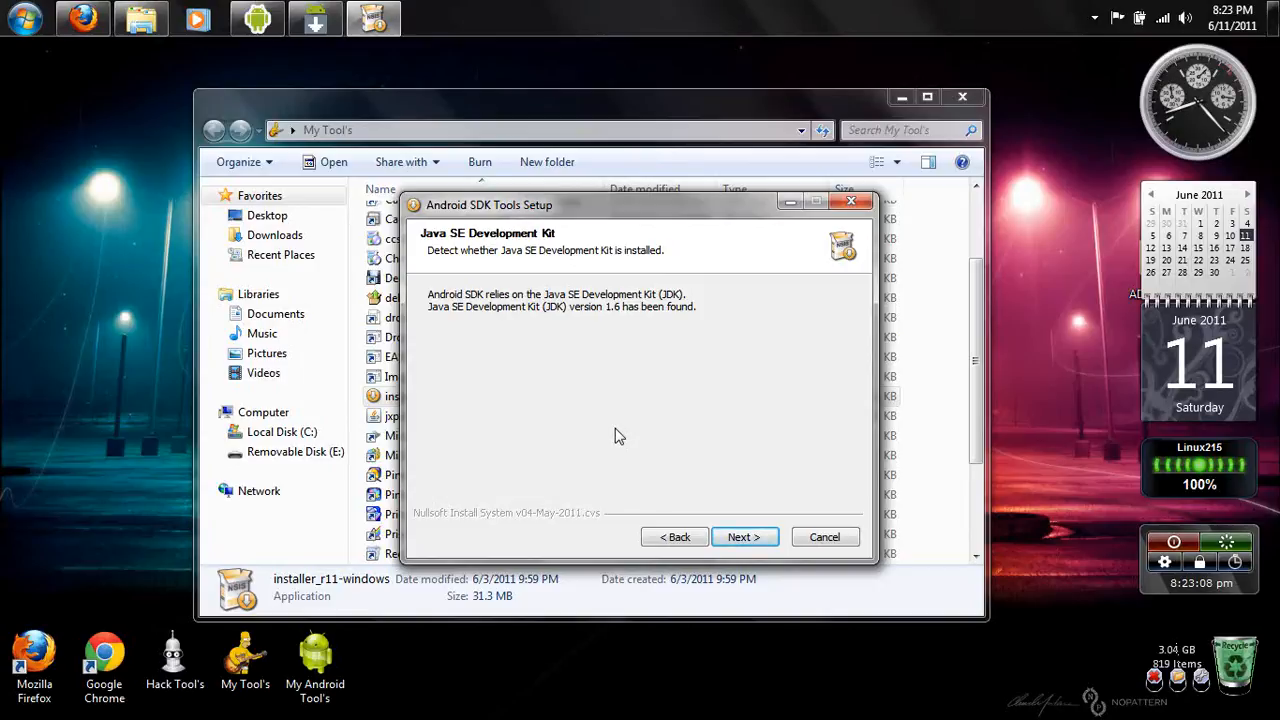
left_click(744, 536)
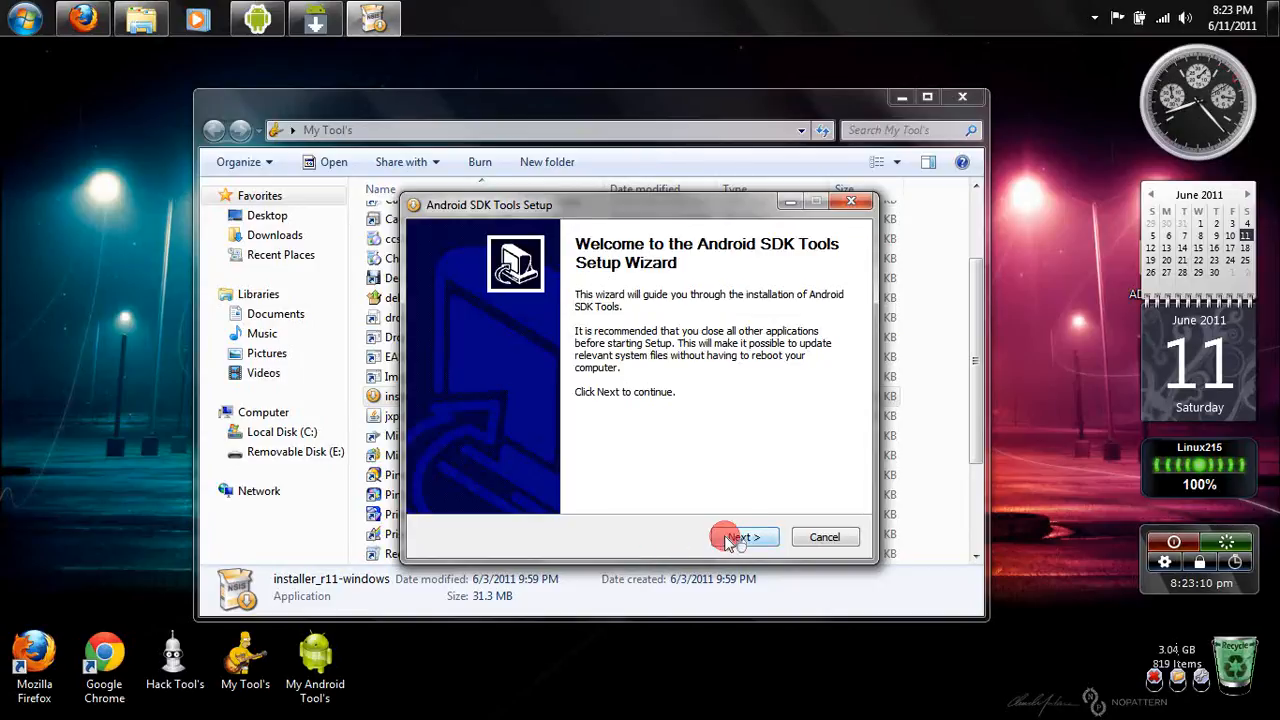
left_click(740, 536)
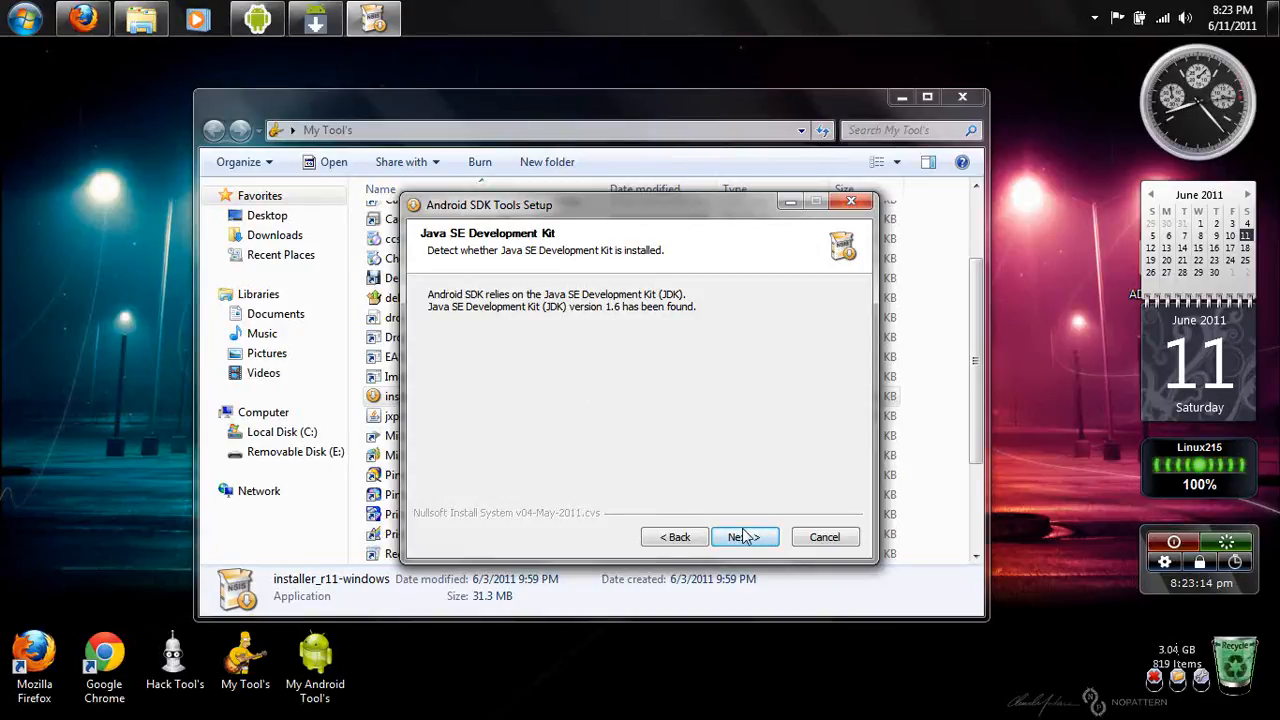
left_click(744, 536)
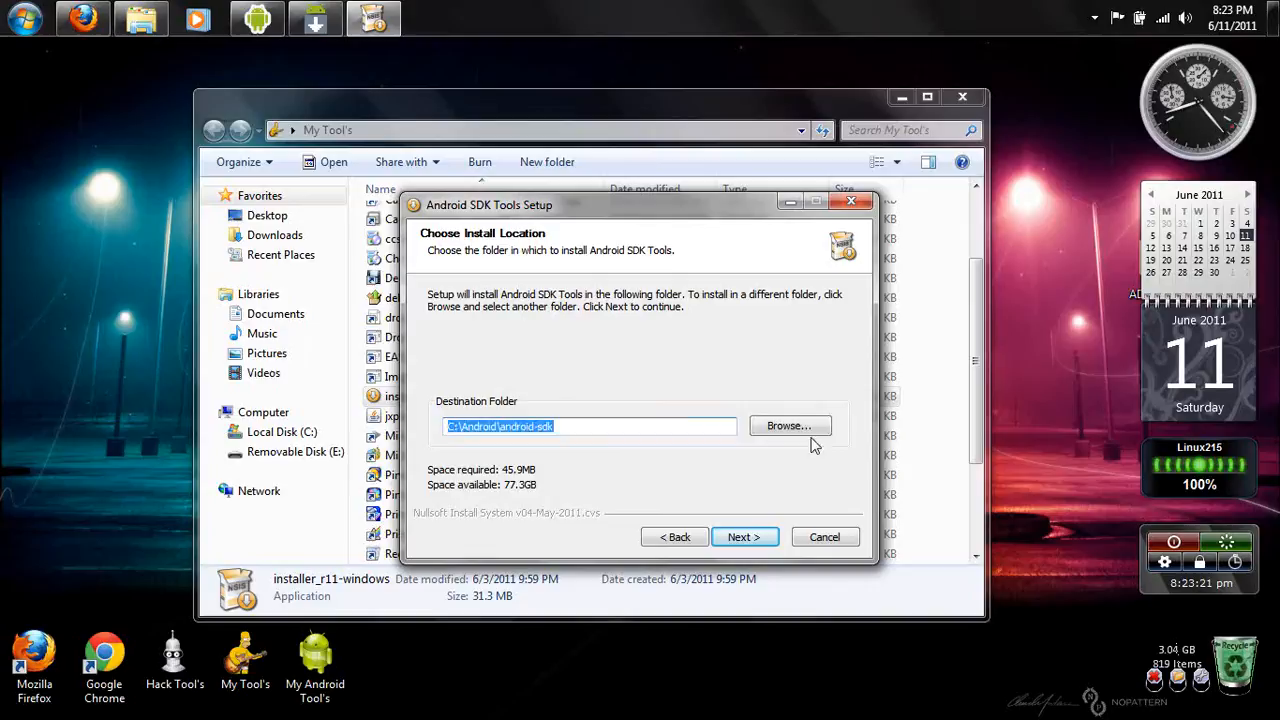
- Browse to C:\Android\android-sdk and confirm it as the SDK destination folder
left_click(788, 424)
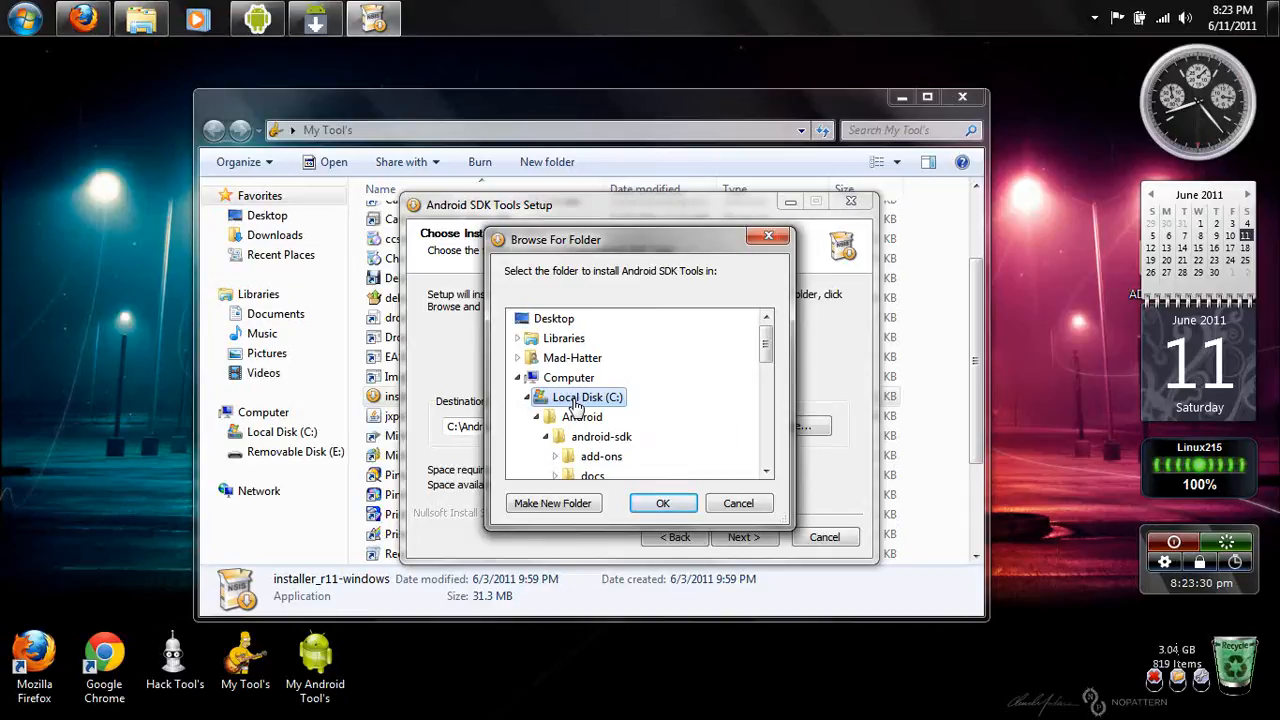
mouse_move(580, 396)
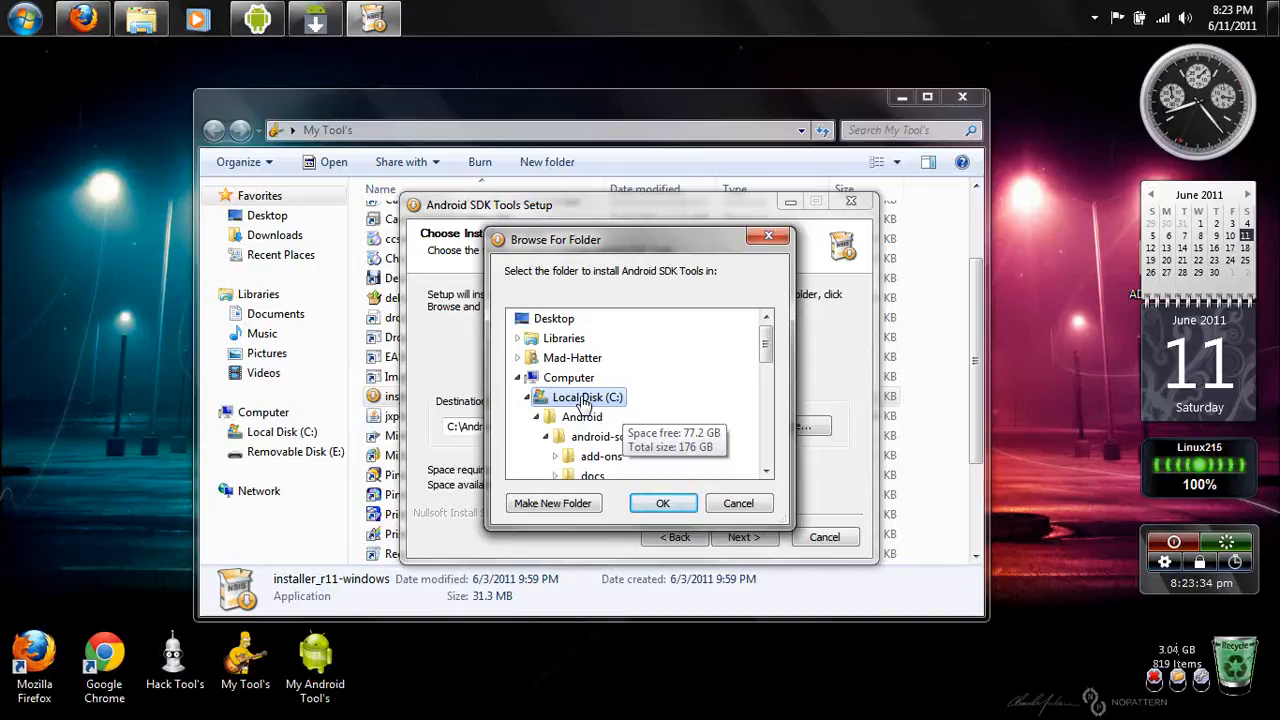
mouse_move(588, 404)
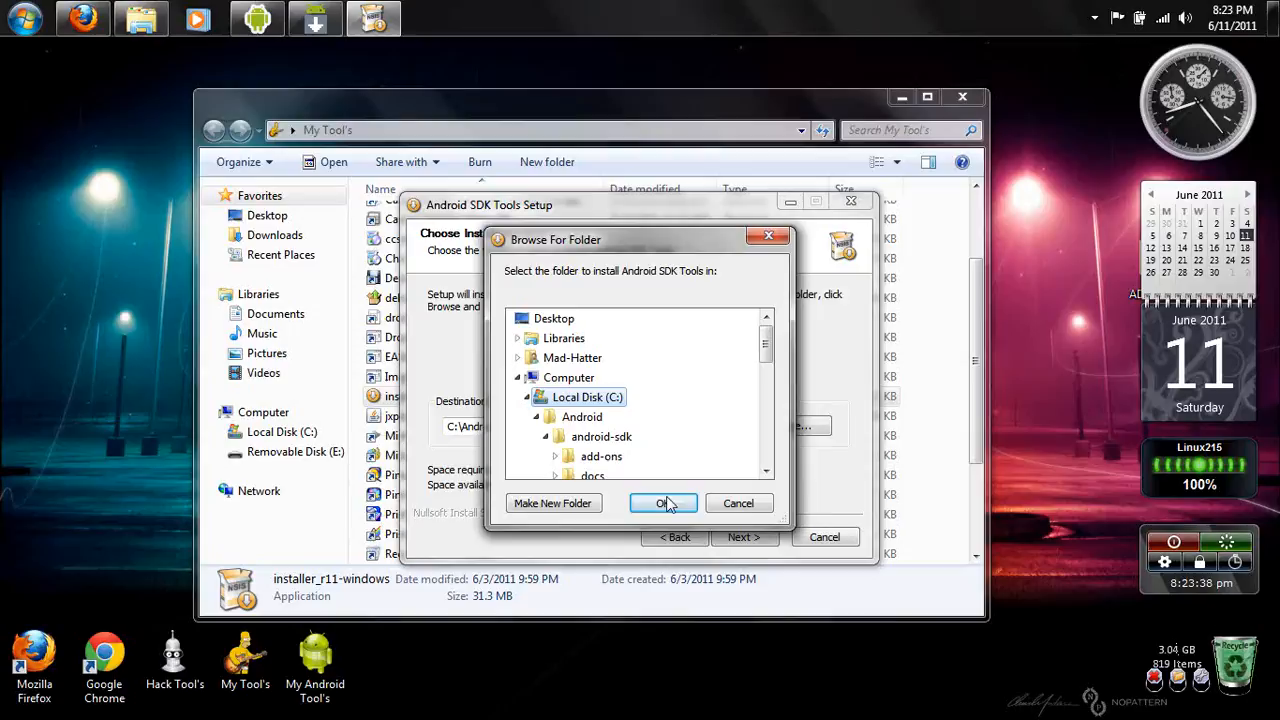
mouse_move(684, 516)
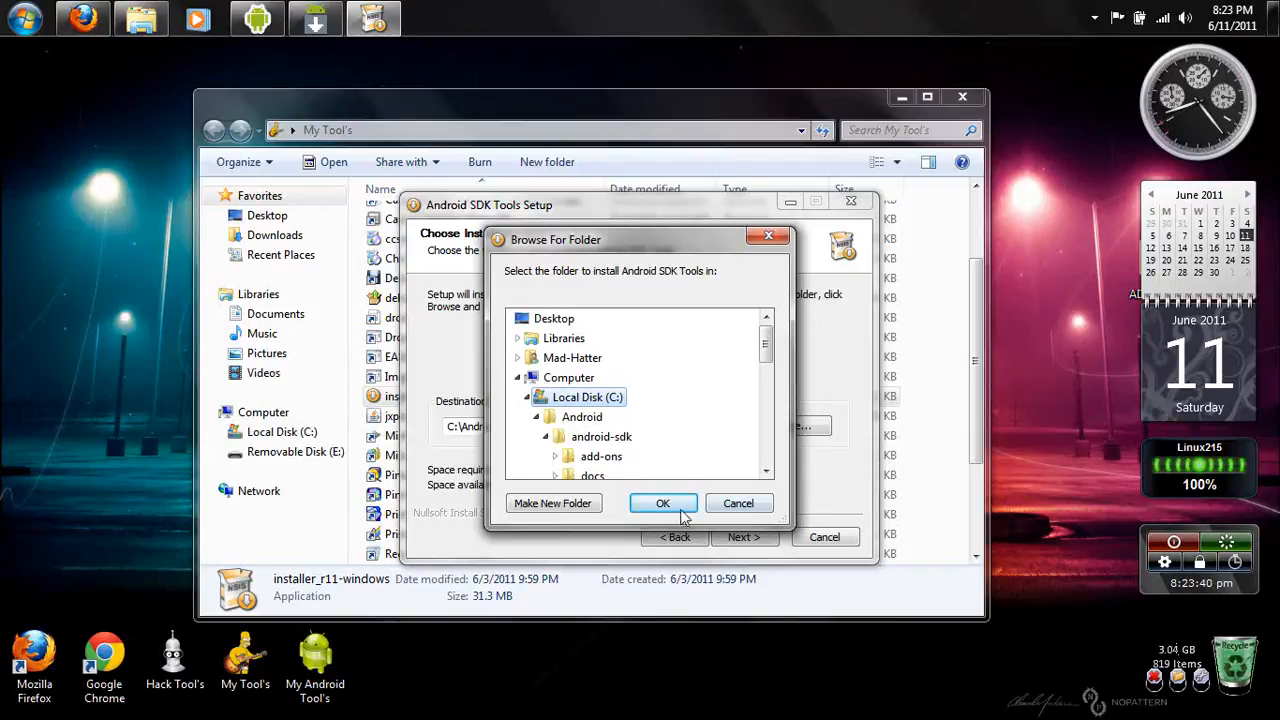
left_click(662, 504)
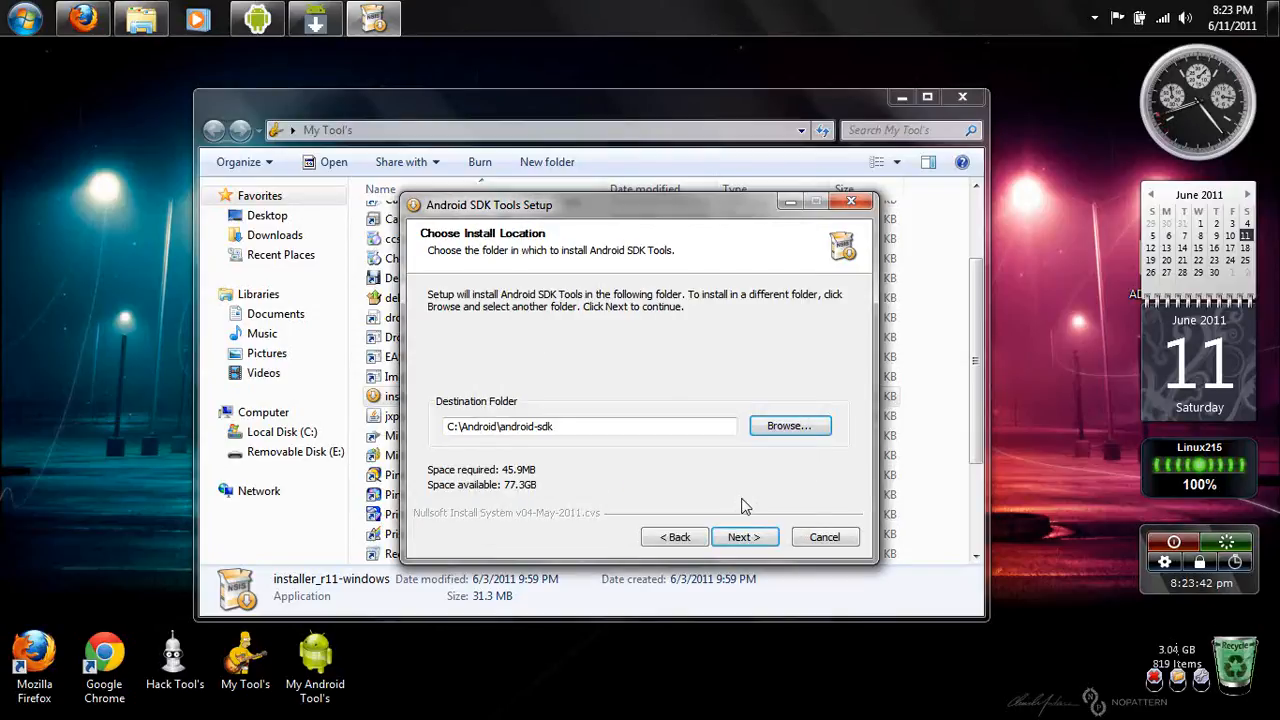
- Continue to the JDK check page and close the setup wizard
left_click(744, 536)
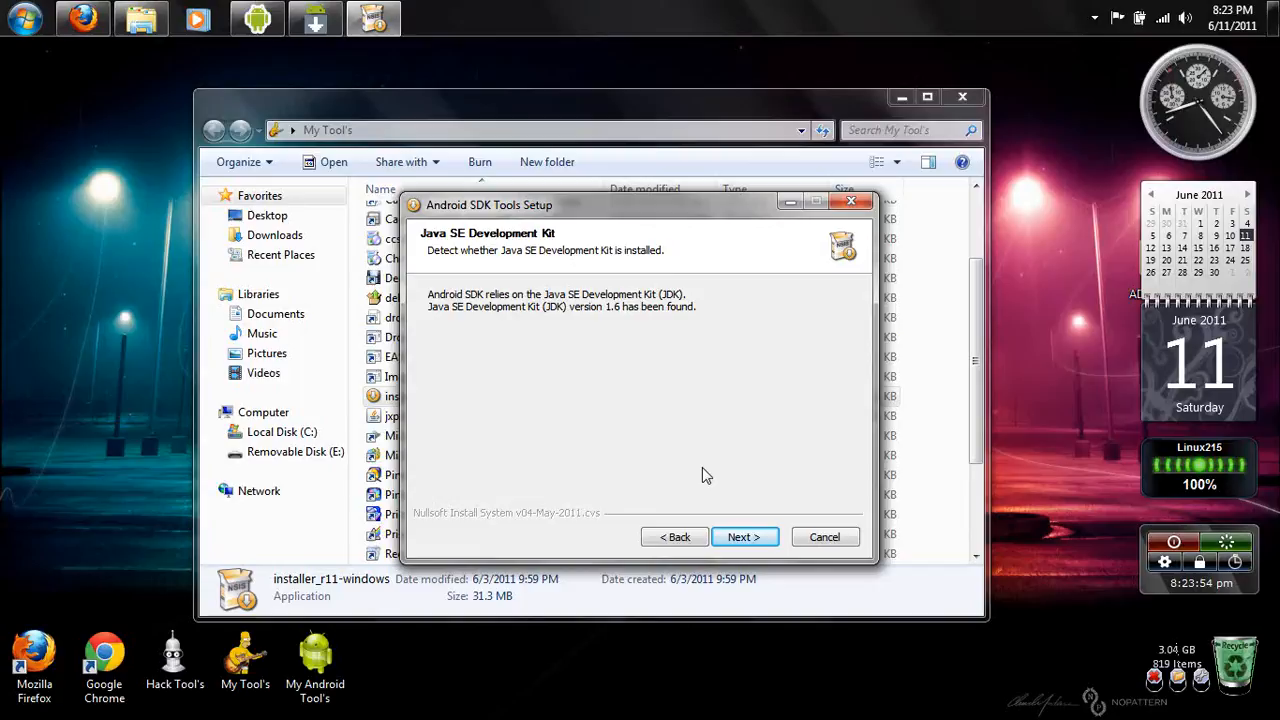
left_click(824, 536)
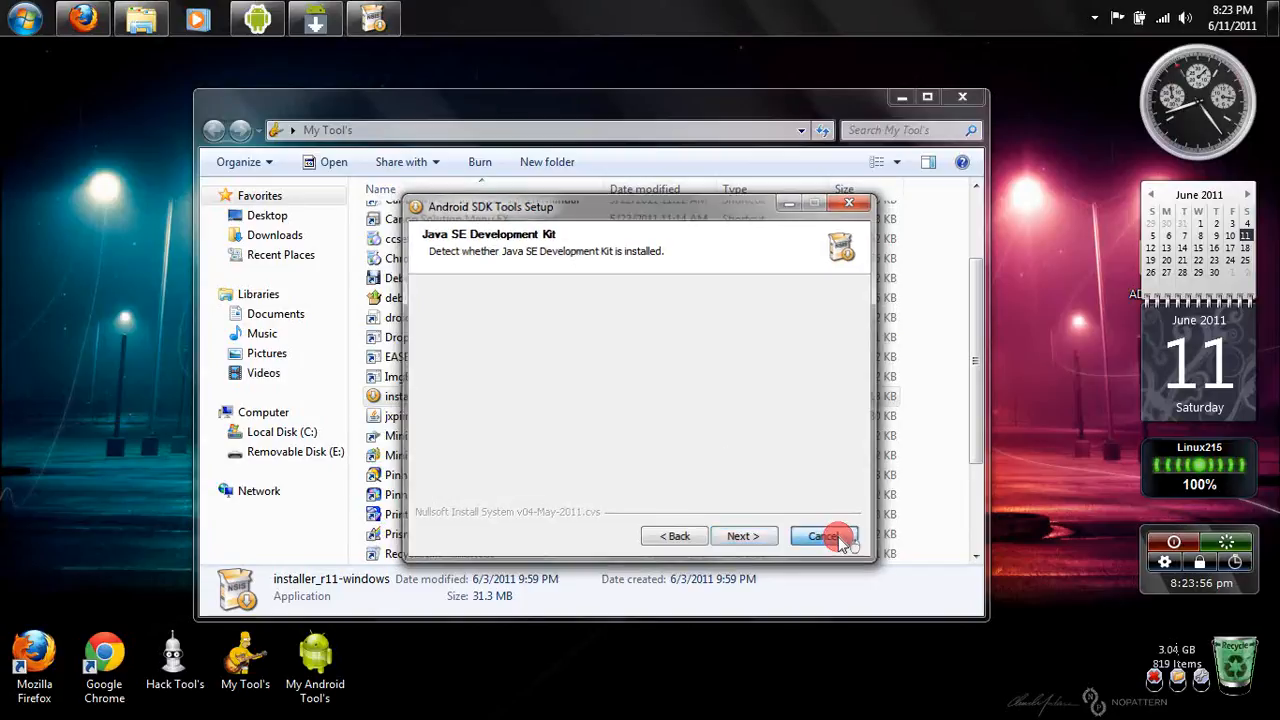
left_click(822, 536)
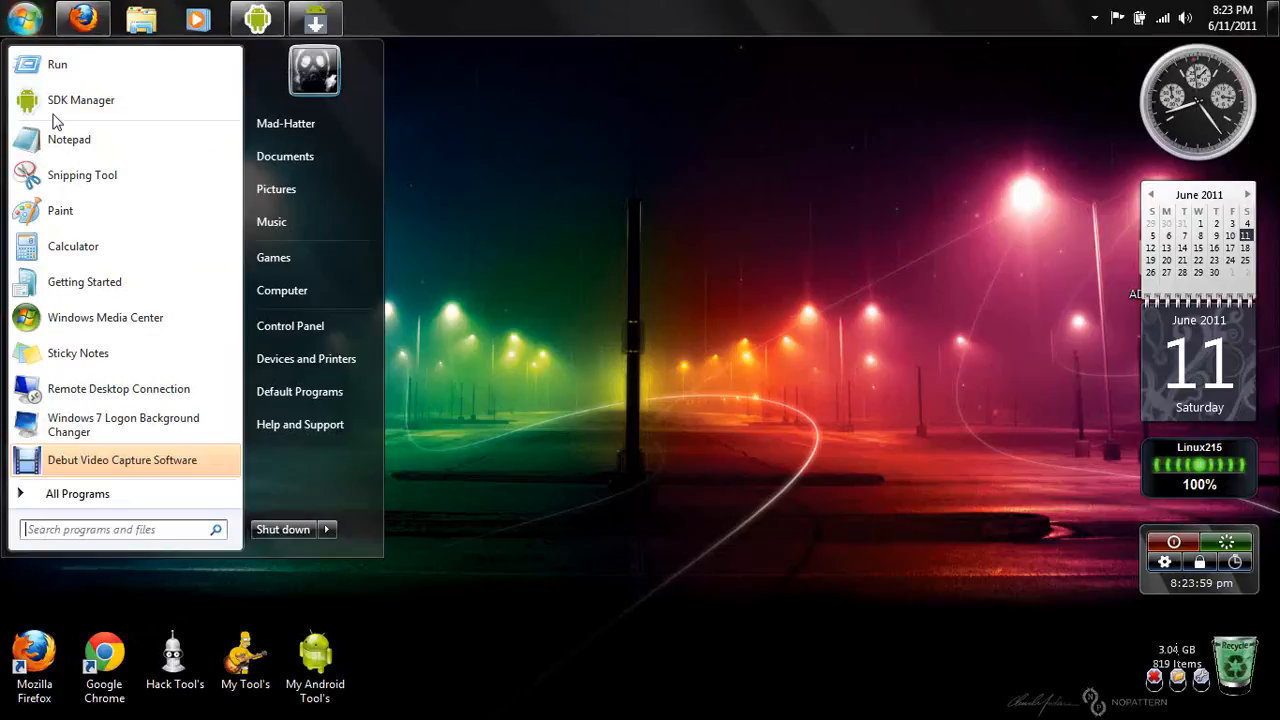
mouse_move(80, 100)
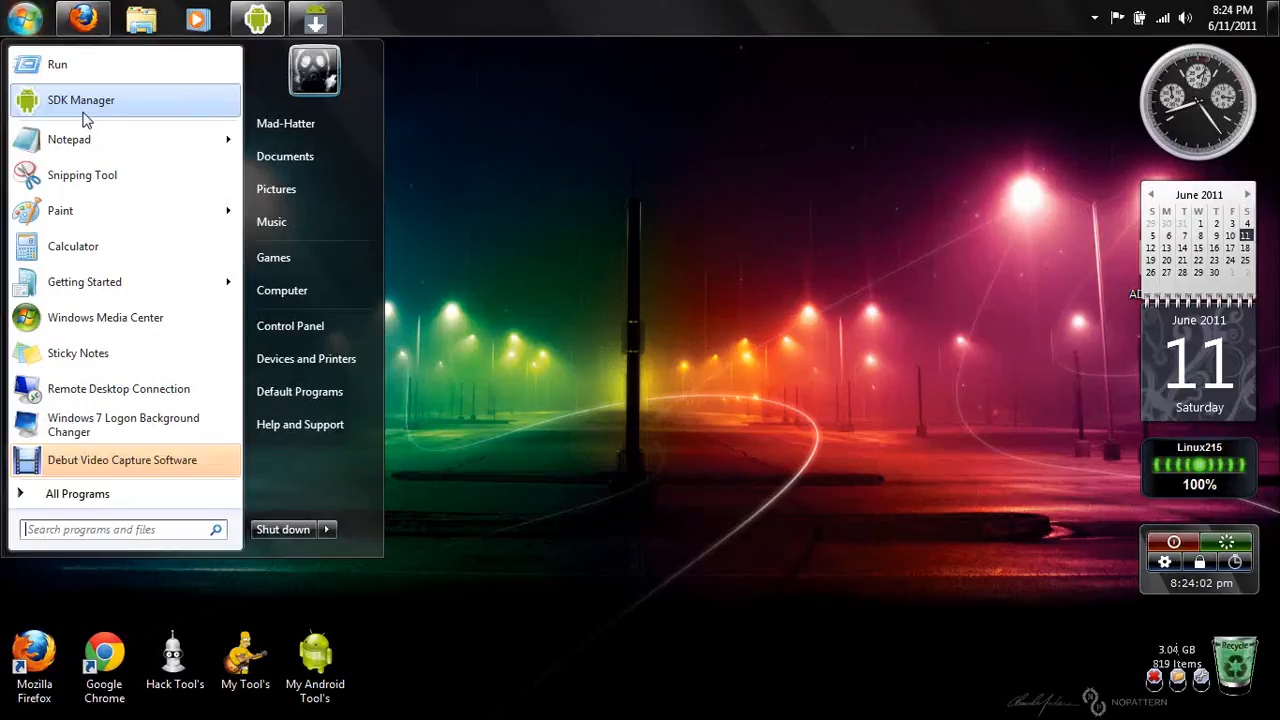
- Start SDK Manager from the Start menu, listing packages at C:\Android\android-sdk
left_click(80, 100)
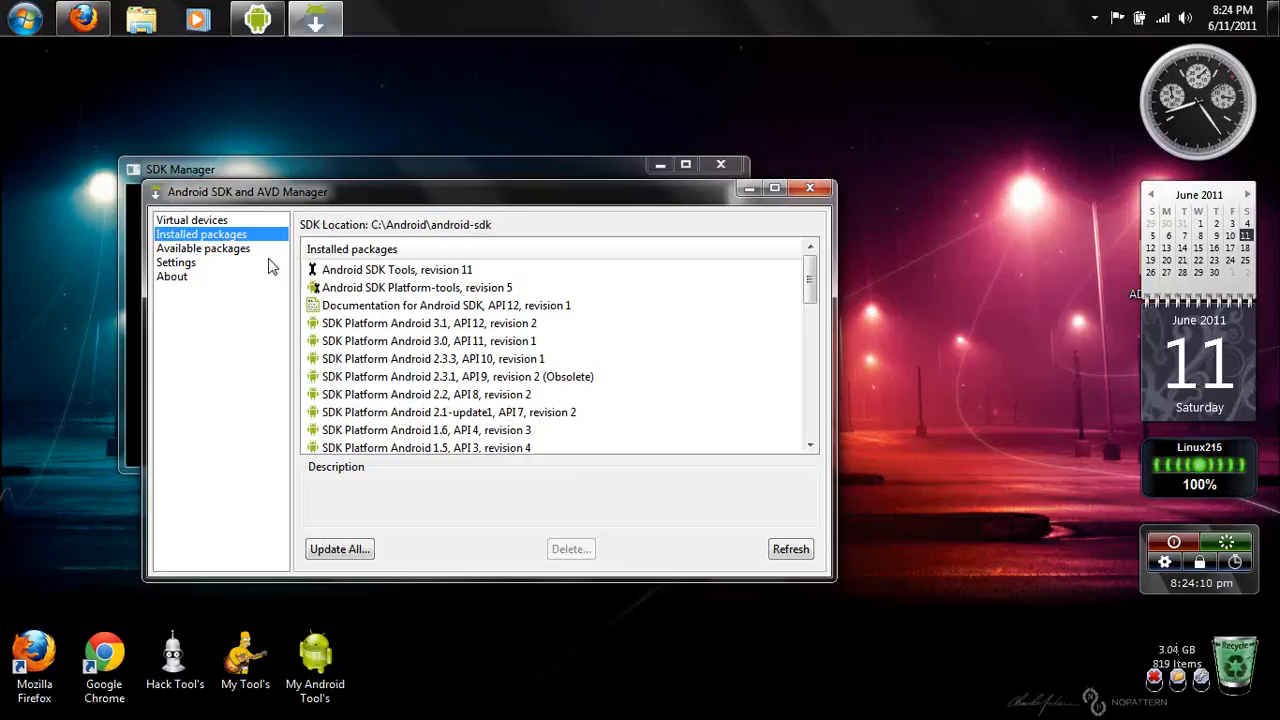
- Install the selected available packages, accepting all three add-on licenses
left_click(204, 248)
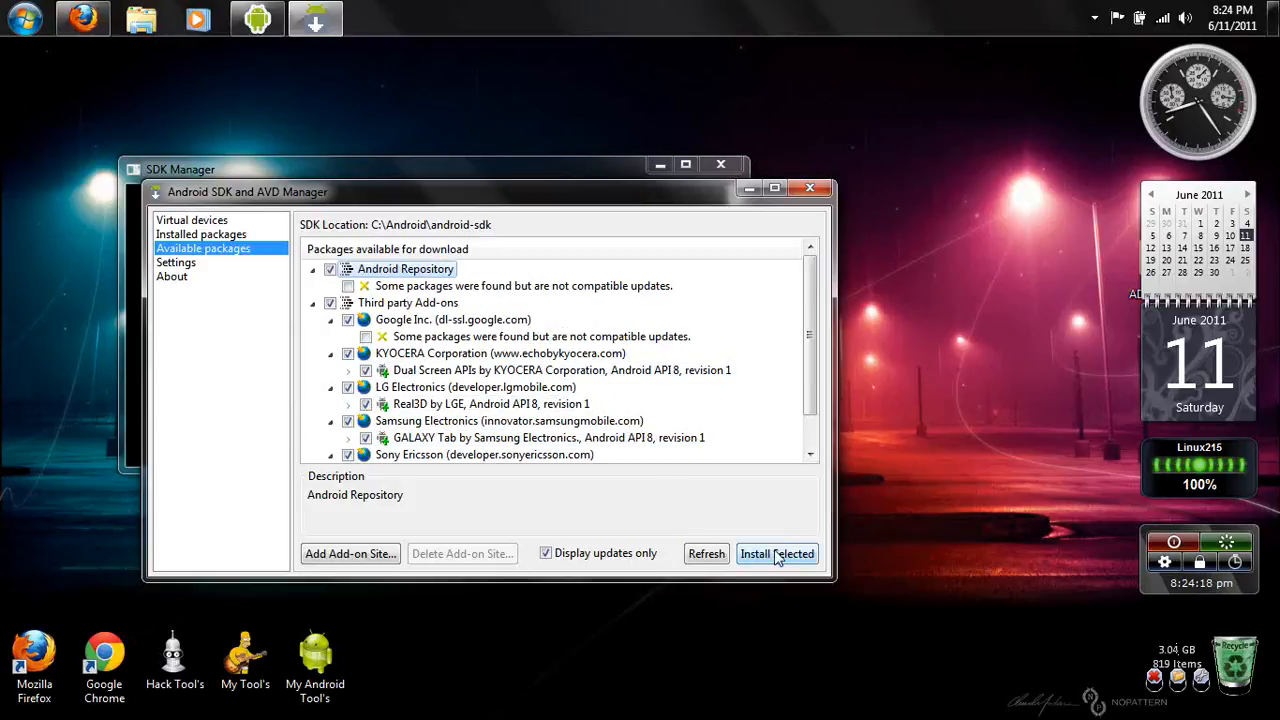
left_click(776, 552)
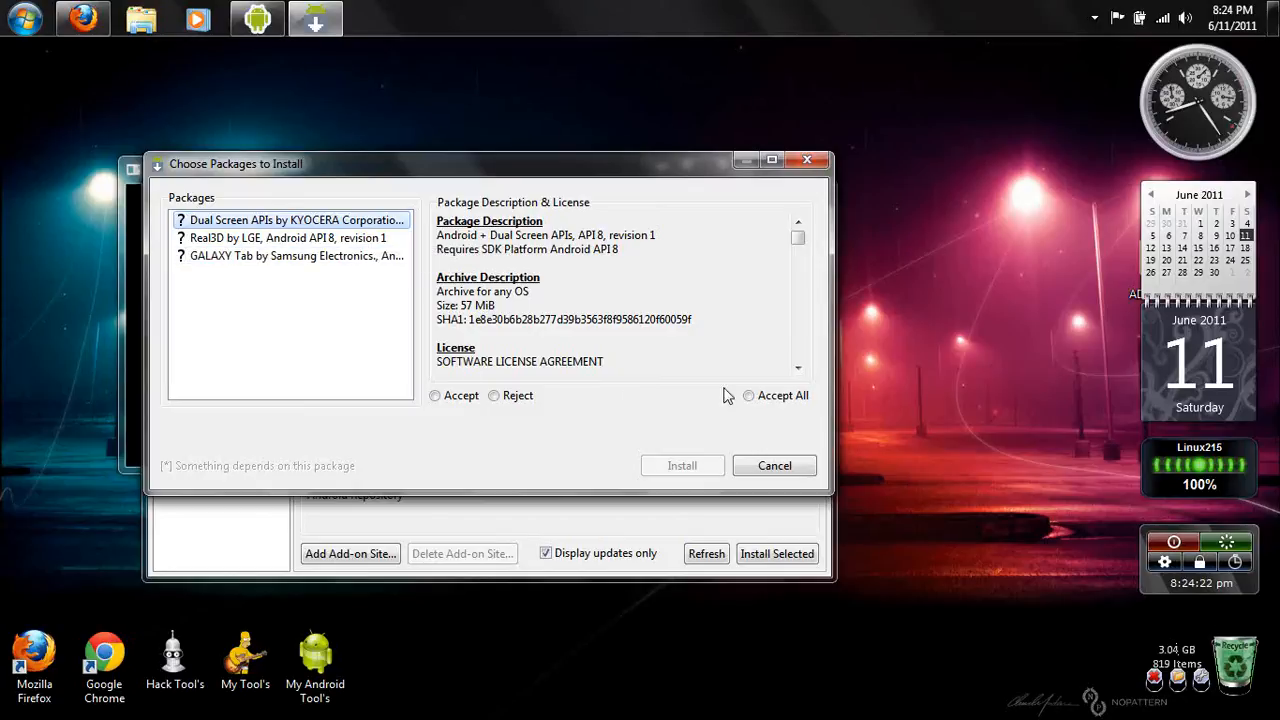
left_click(748, 396)
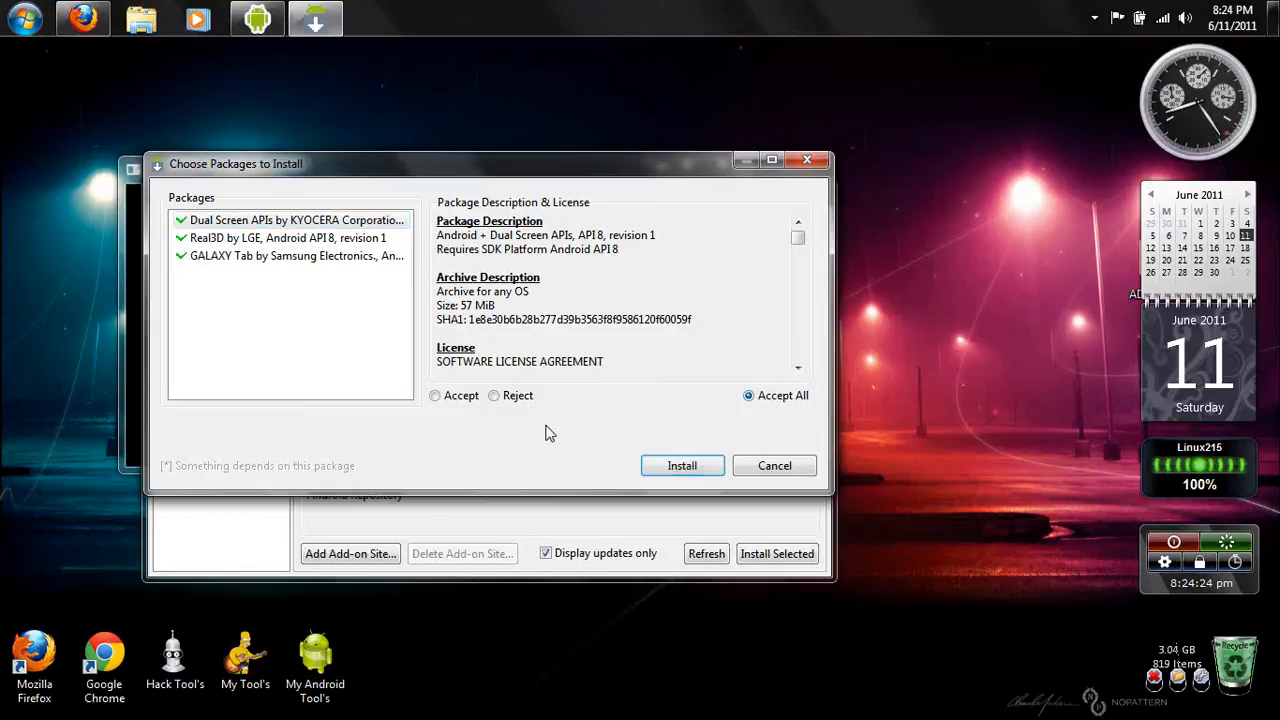
mouse_move(762, 478)
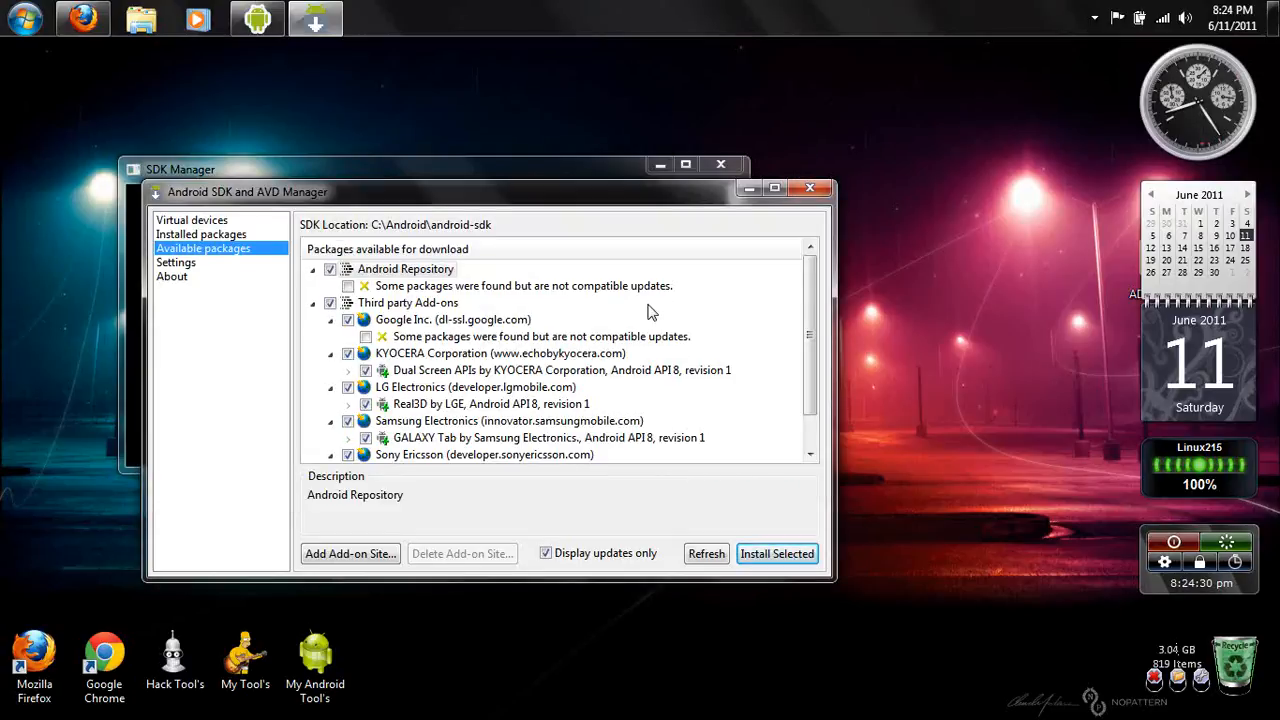
mouse_move(736, 260)
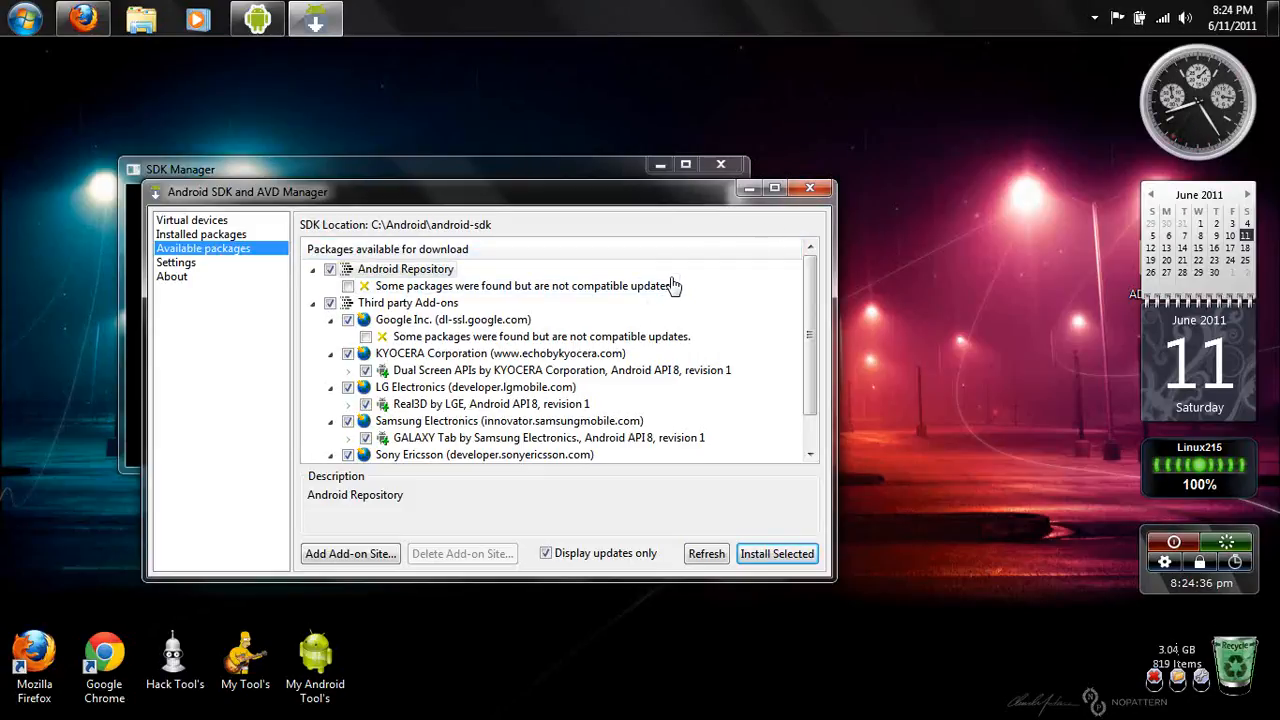
mouse_move(670, 268)
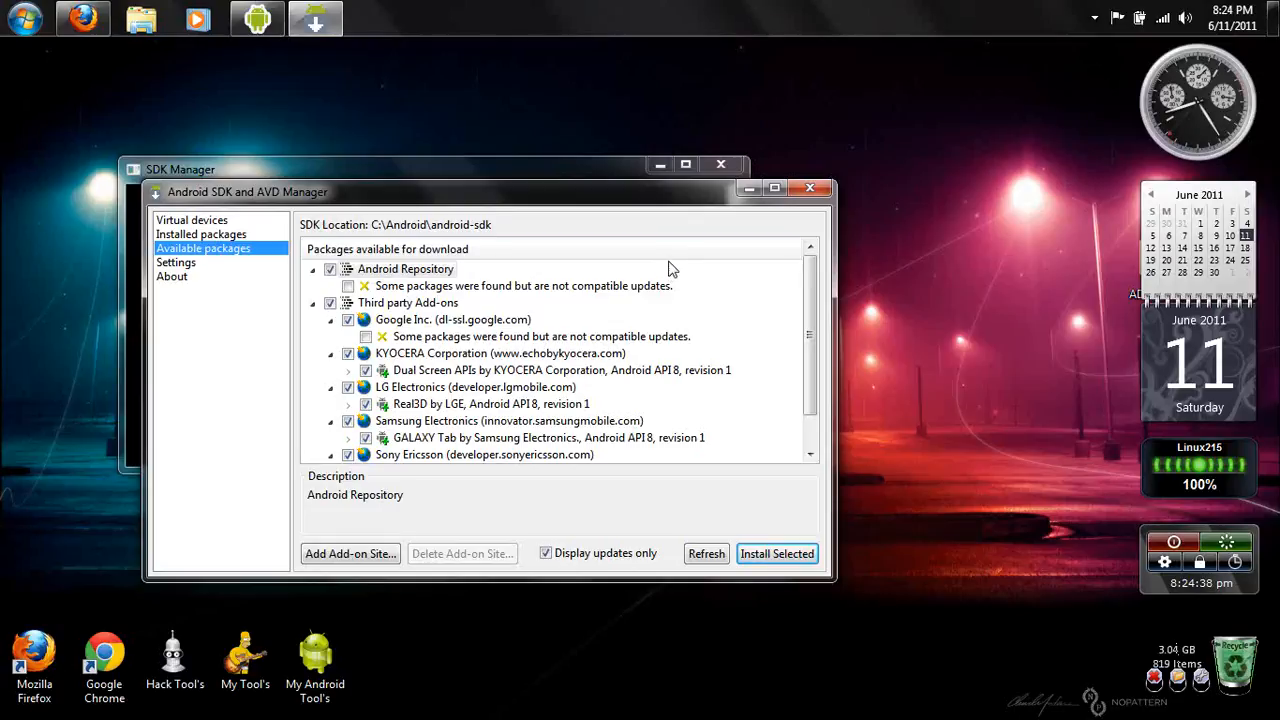
mouse_move(640, 278)
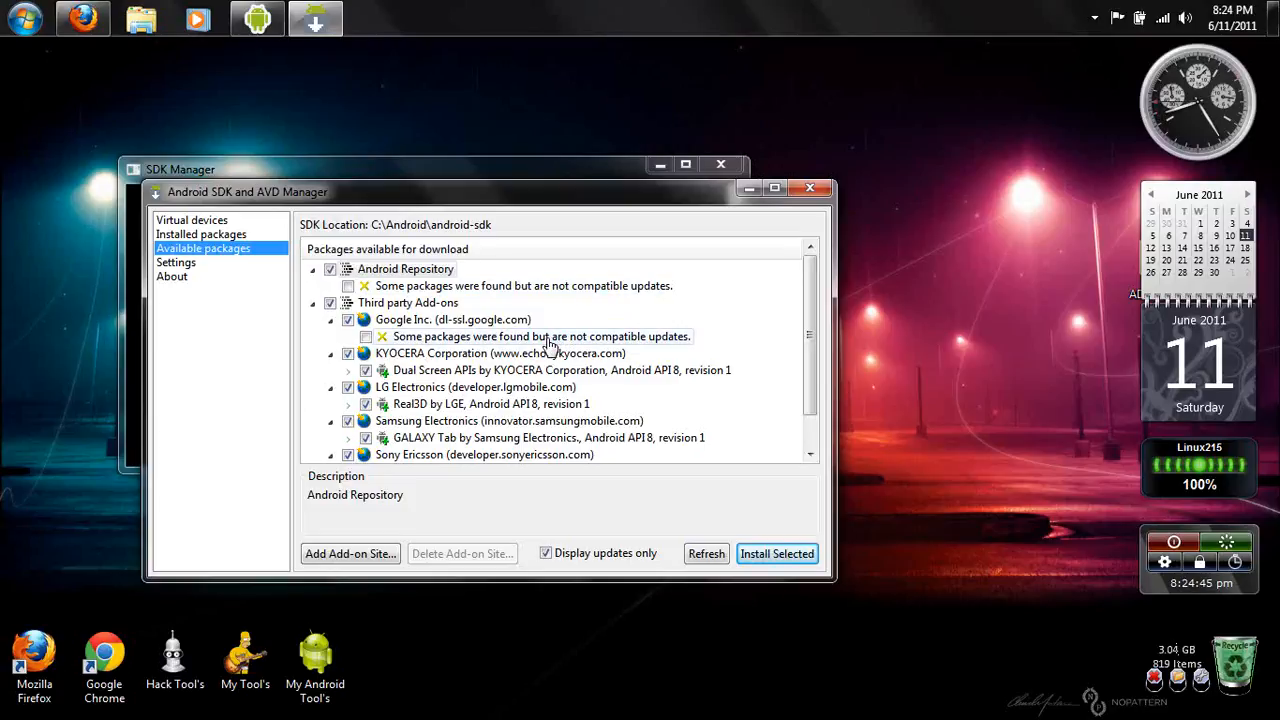
mouse_move(690, 272)
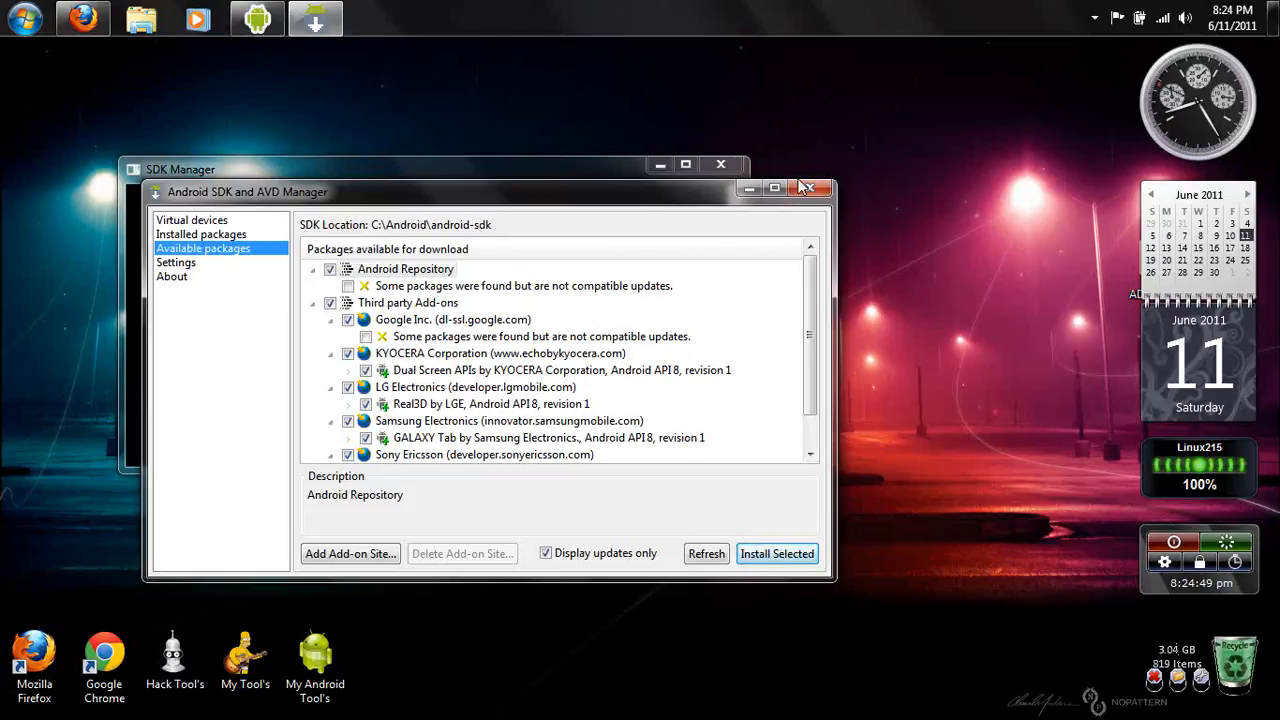
- Close the Android SDK and AVD Manager, returning to the desktop
left_click(810, 188)
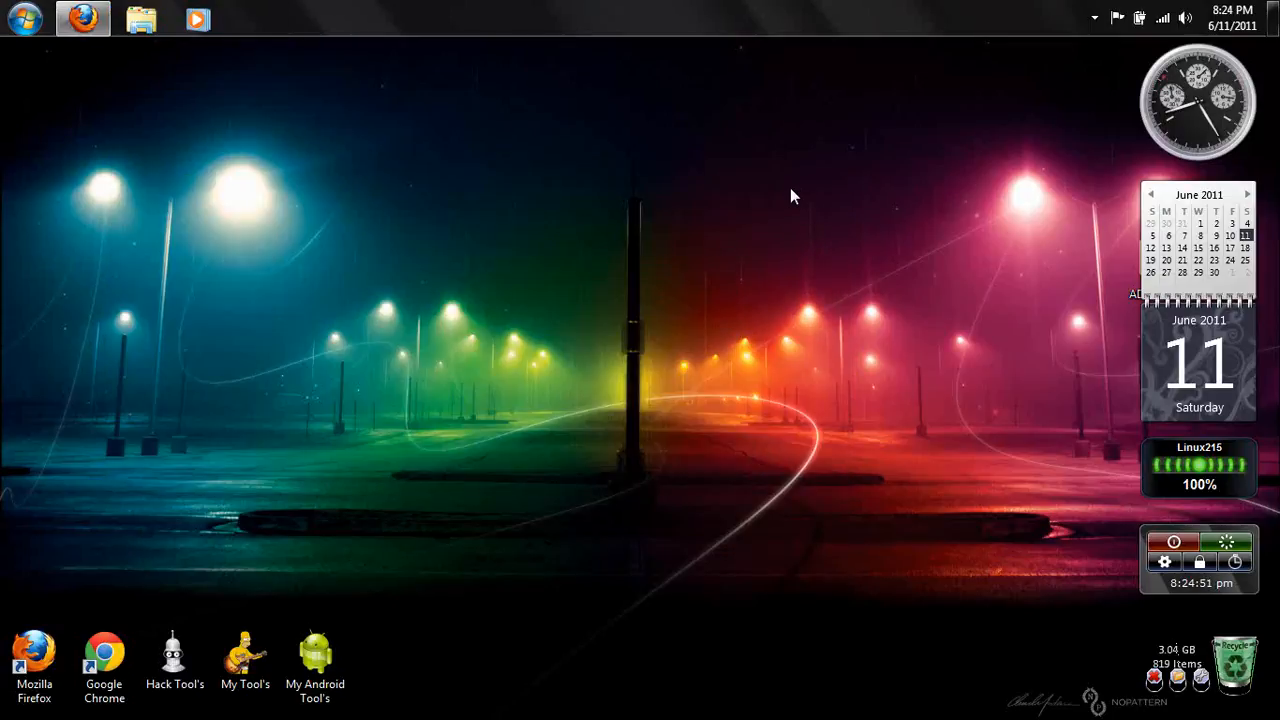
mouse_move(560, 156)
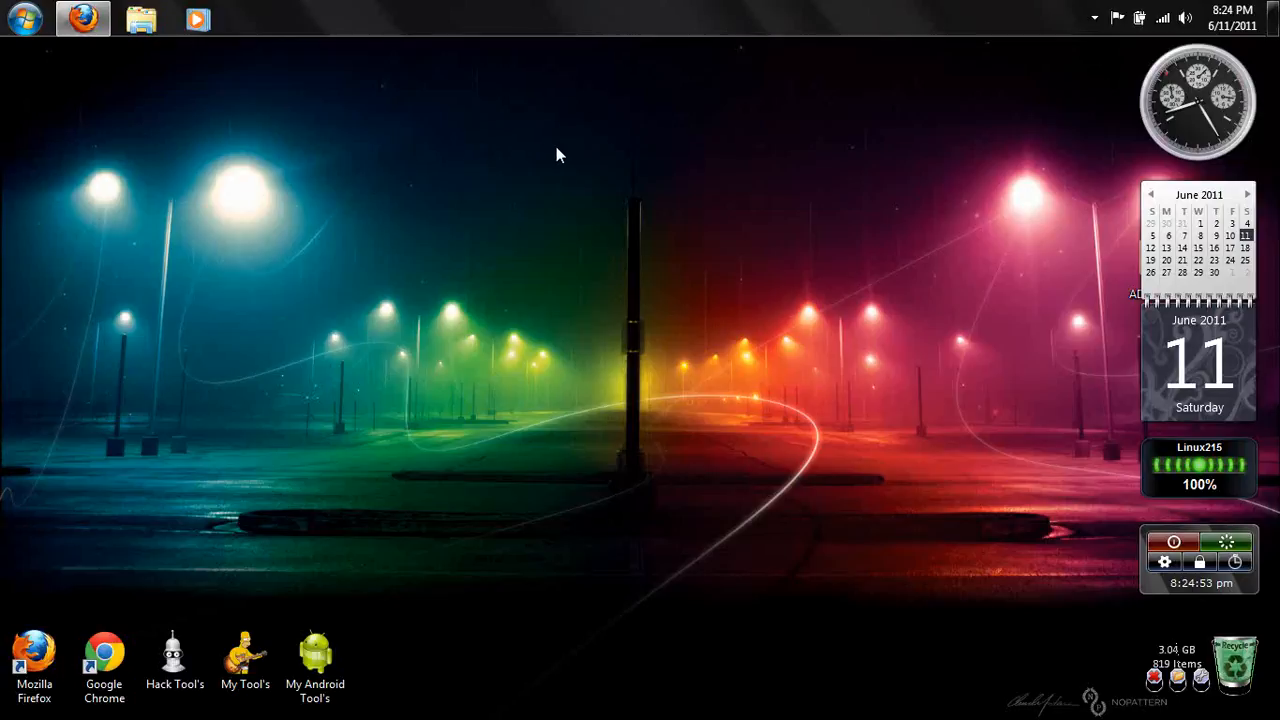
mouse_move(550, 158)
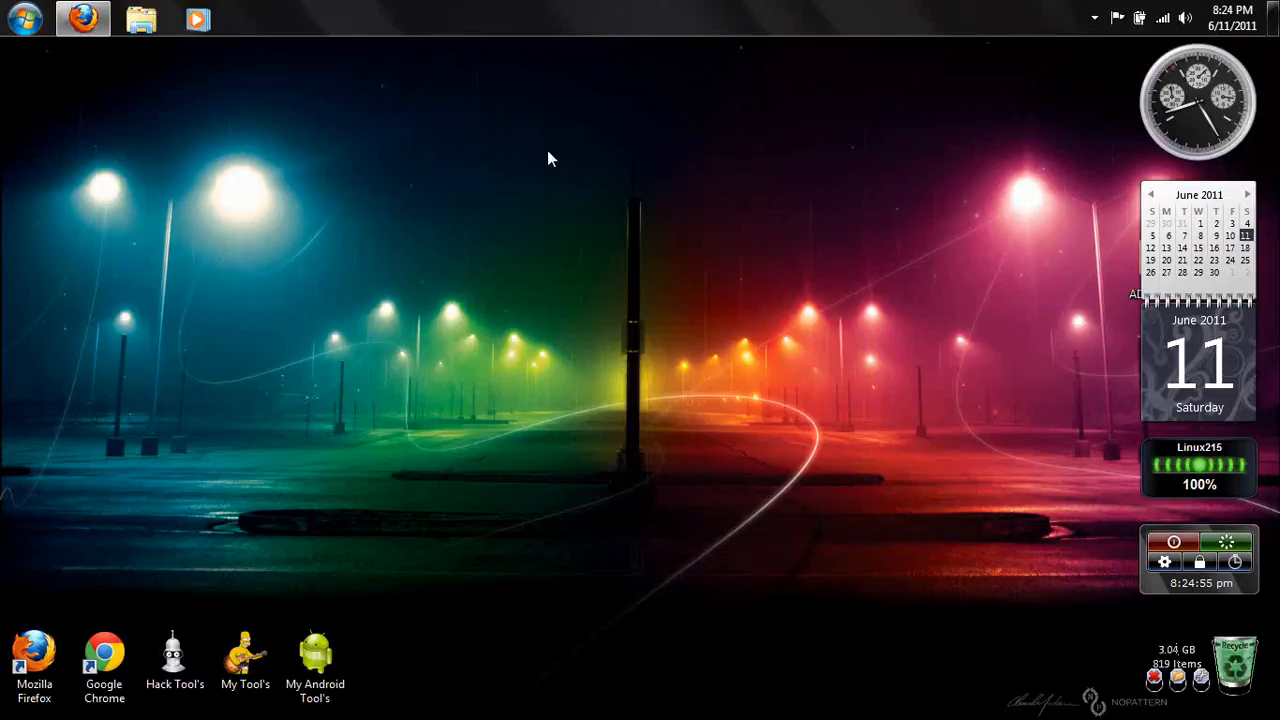